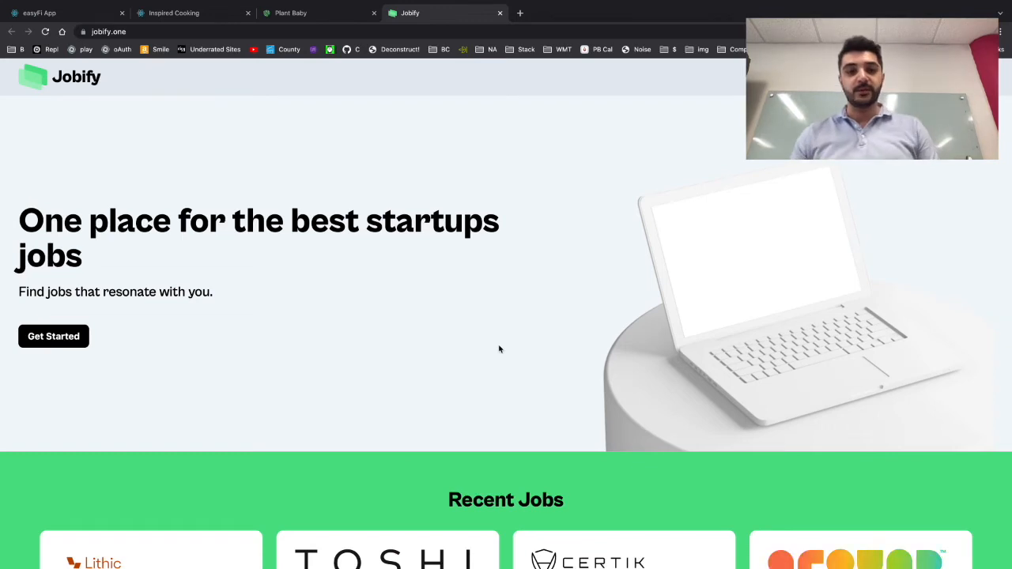
Get started and sign in with a Google account, landing on the work-location quiz question
{"action": "scroll", "scroll_direction": "down", "scroll_amount": 3}
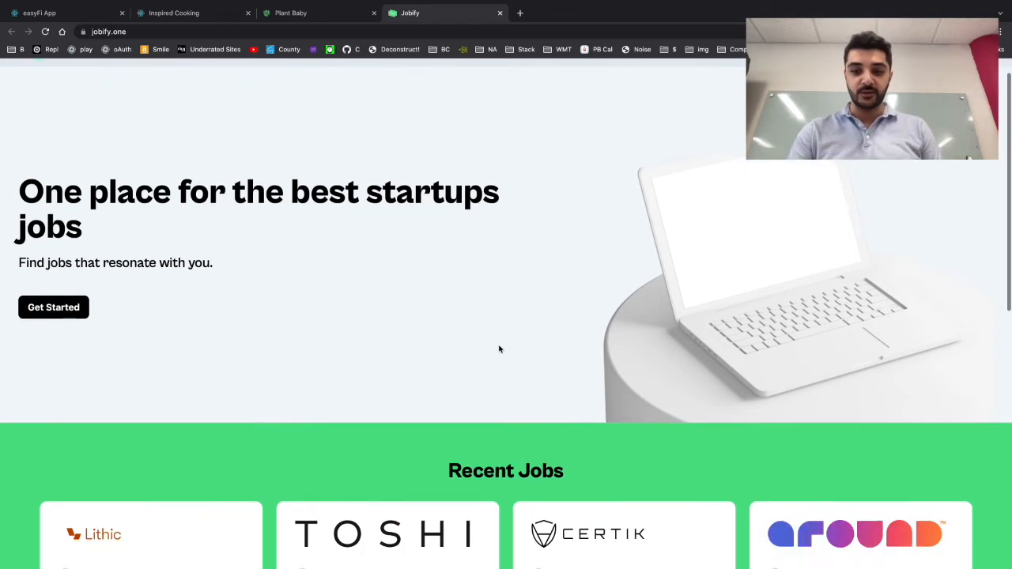
{"action": "scroll", "scroll_direction": "down", "scroll_amount": 3}
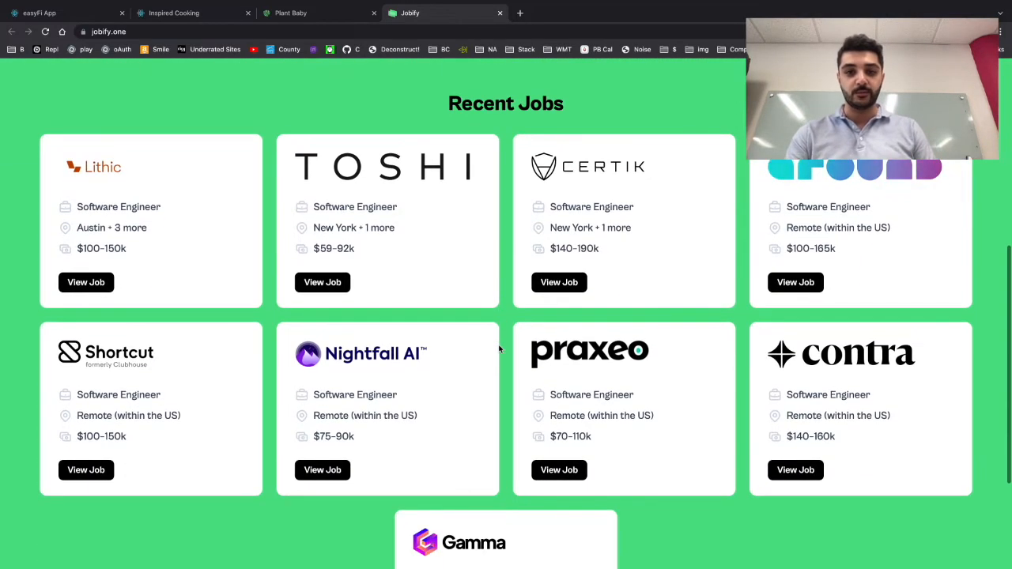
{"action": "scroll", "scroll_direction": "up", "scroll_amount": 3}
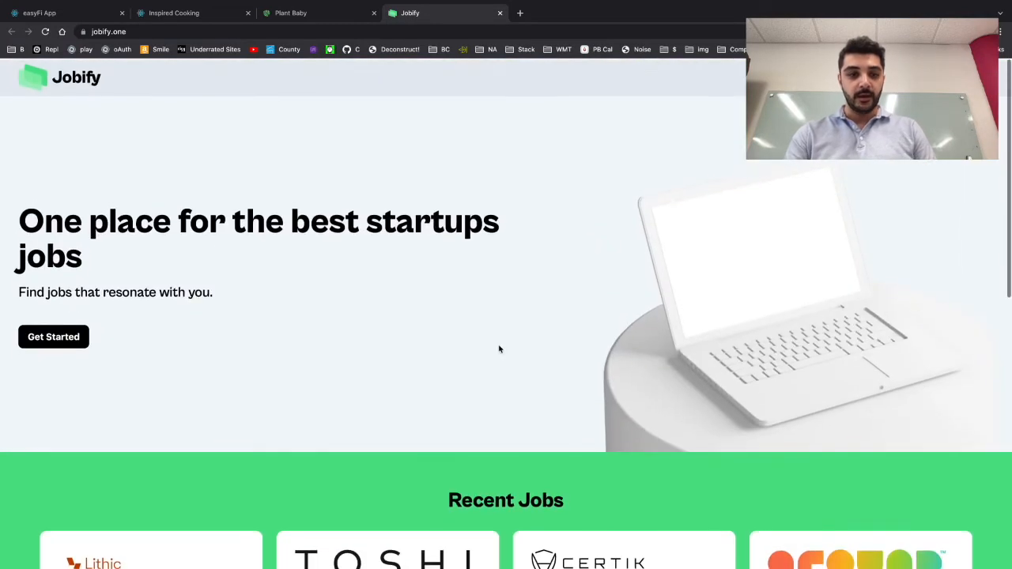
{"action": "left_click", "coordinate": [54, 335]}
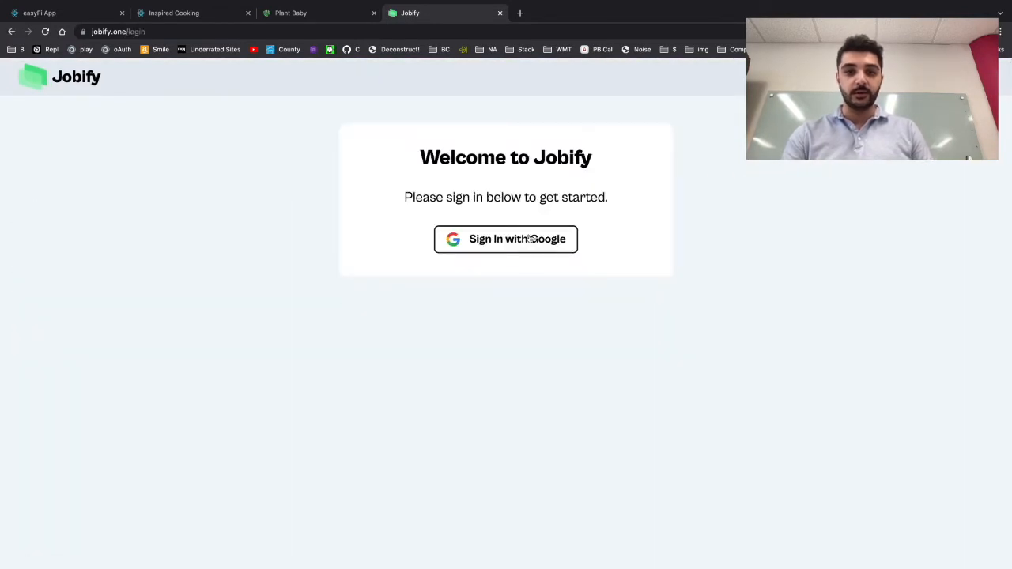
{"action": "left_click", "coordinate": [506, 239]}
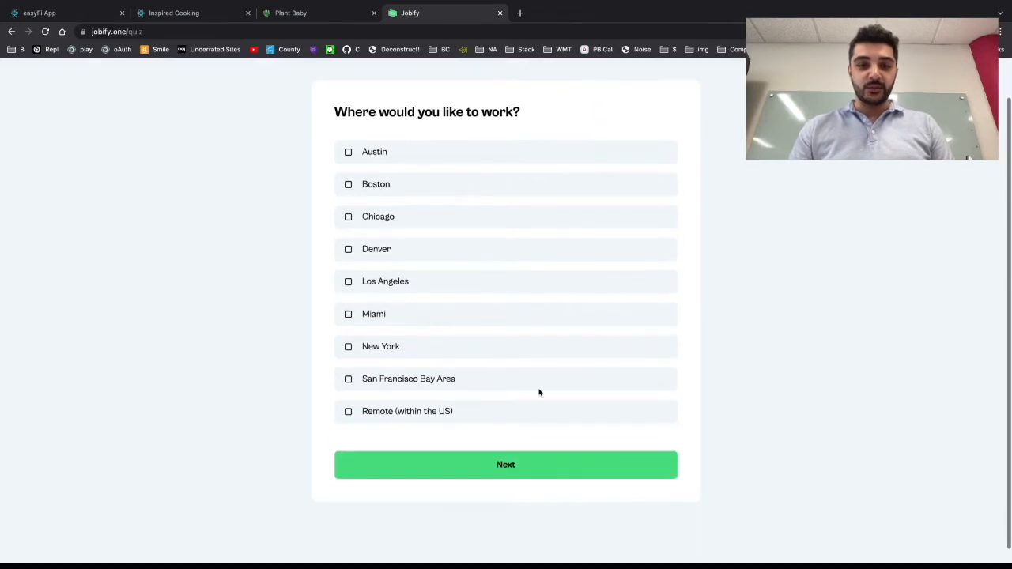
Advance through the quiz keeping Software Engineer and choosing React as the preferred technology
{"action": "left_click", "coordinate": [506, 465]}
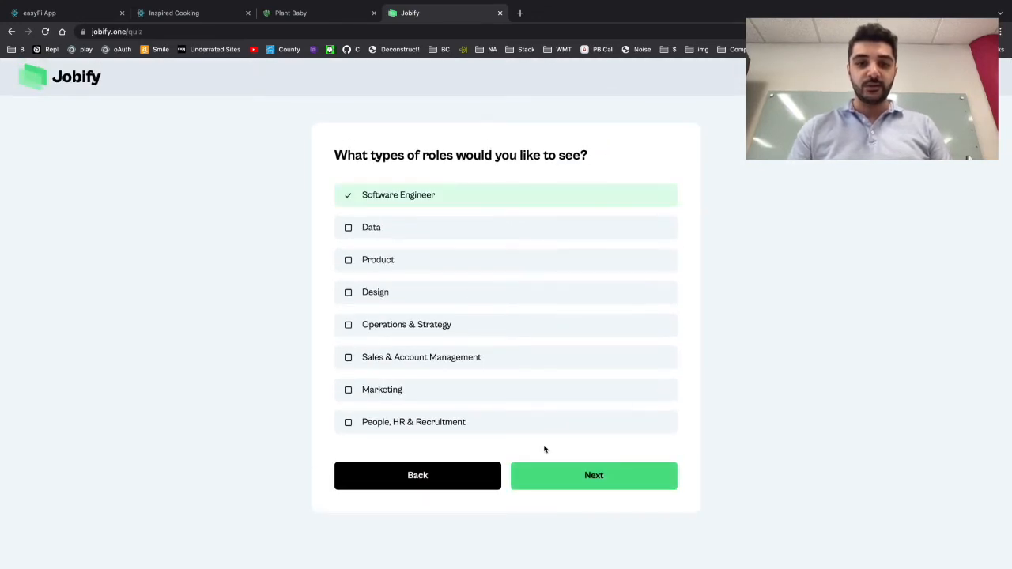
{"action": "left_click", "coordinate": [594, 474]}
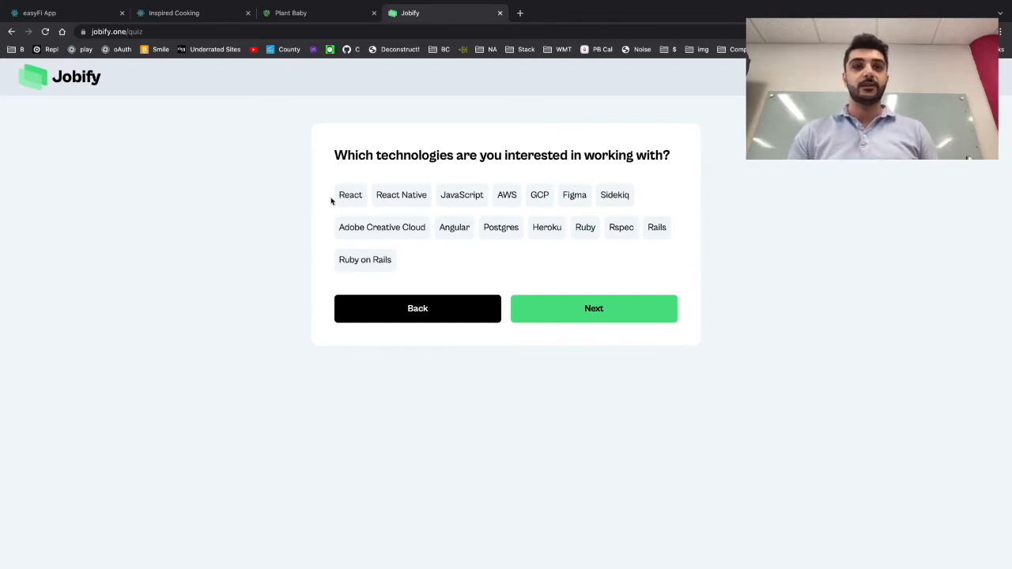
{"action": "left_click", "coordinate": [352, 194]}
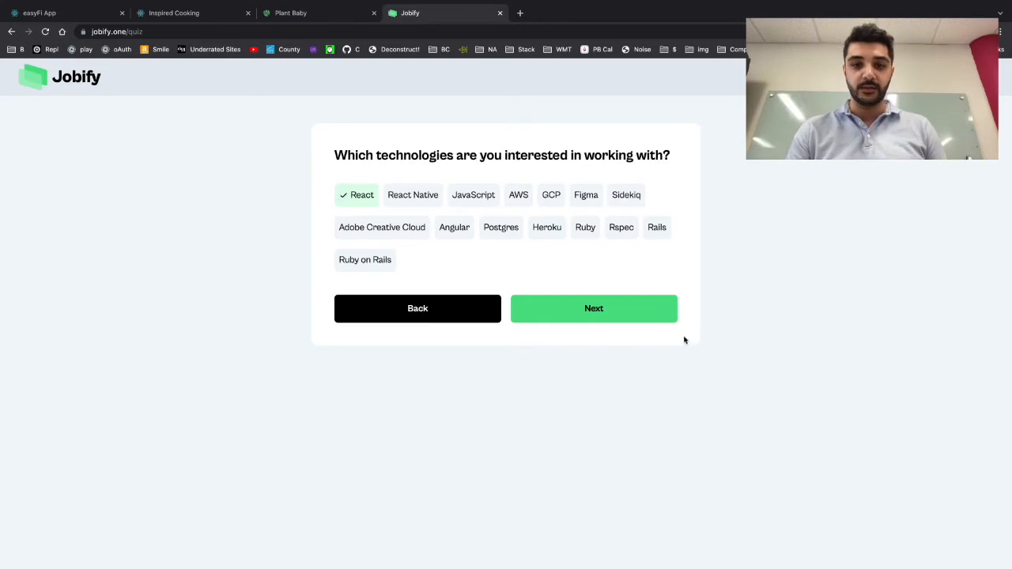
{"action": "left_click", "coordinate": [595, 308]}
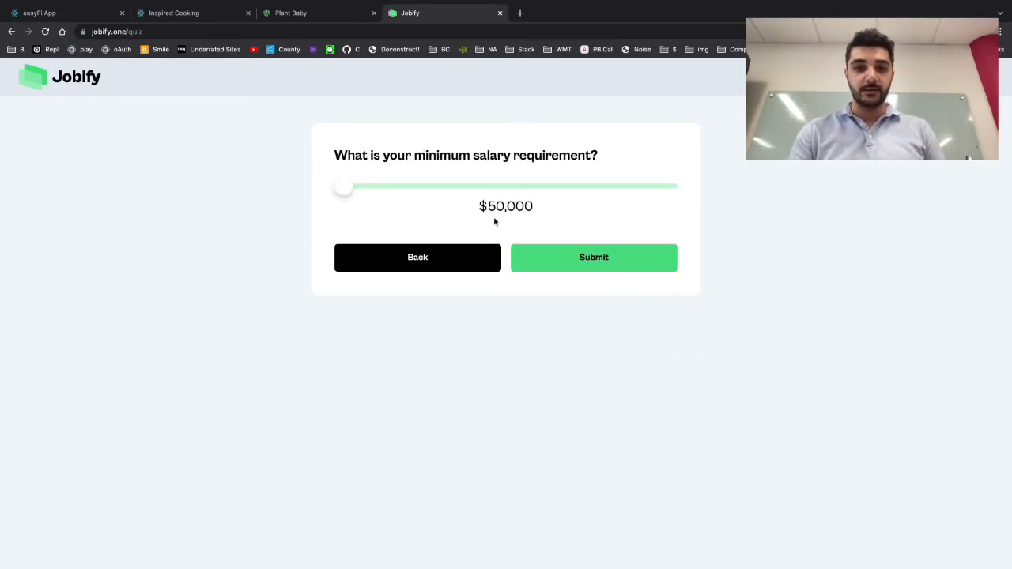
Raise the minimum salary slider to $100,000 and submit the quiz answers
{"action": "left_click_drag", "start_coordinate": [343, 186], "coordinate": [379, 187]}
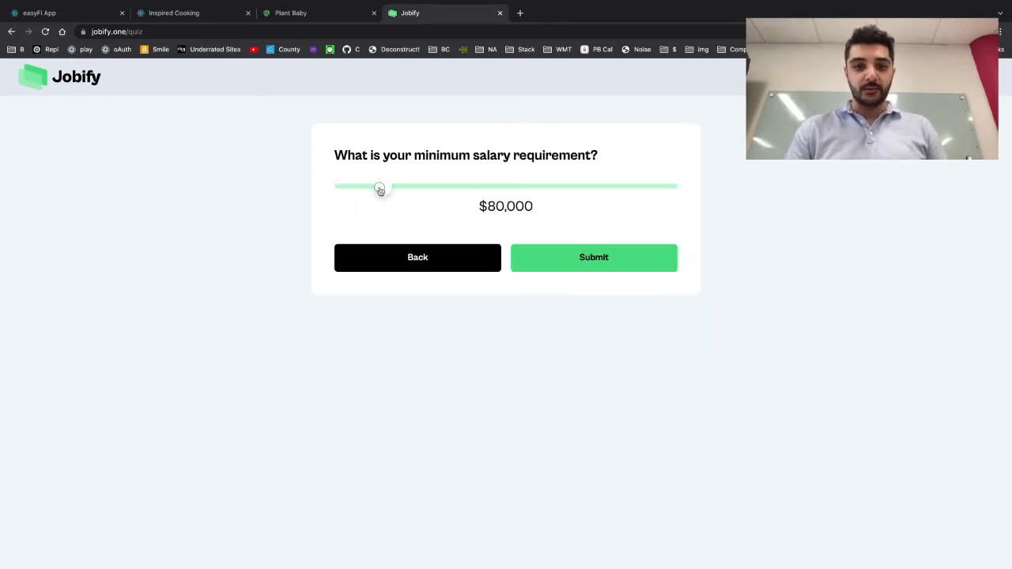
{"action": "left_click_drag", "start_coordinate": [379, 187], "coordinate": [408, 187]}
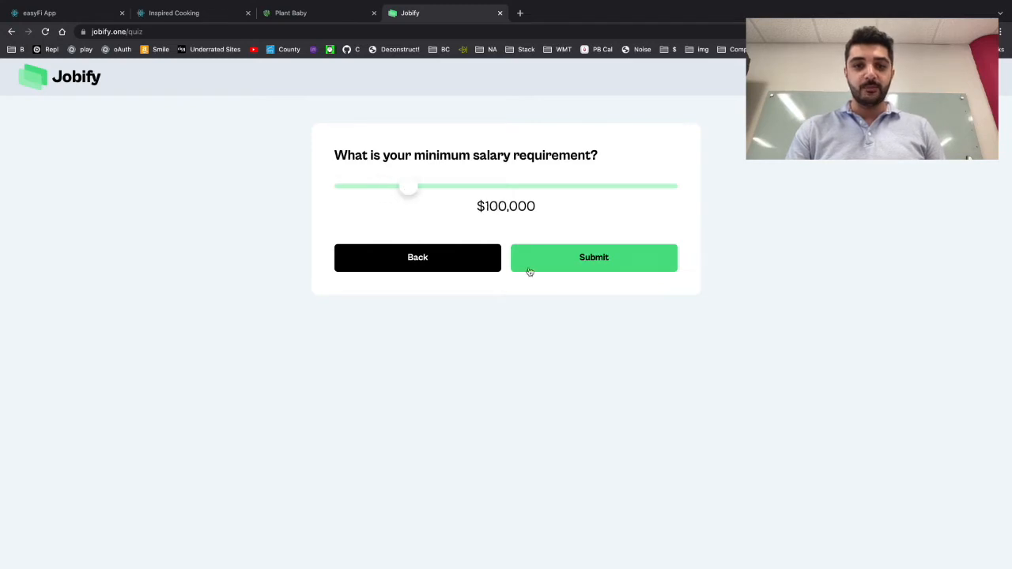
{"action": "left_click", "coordinate": [595, 256]}
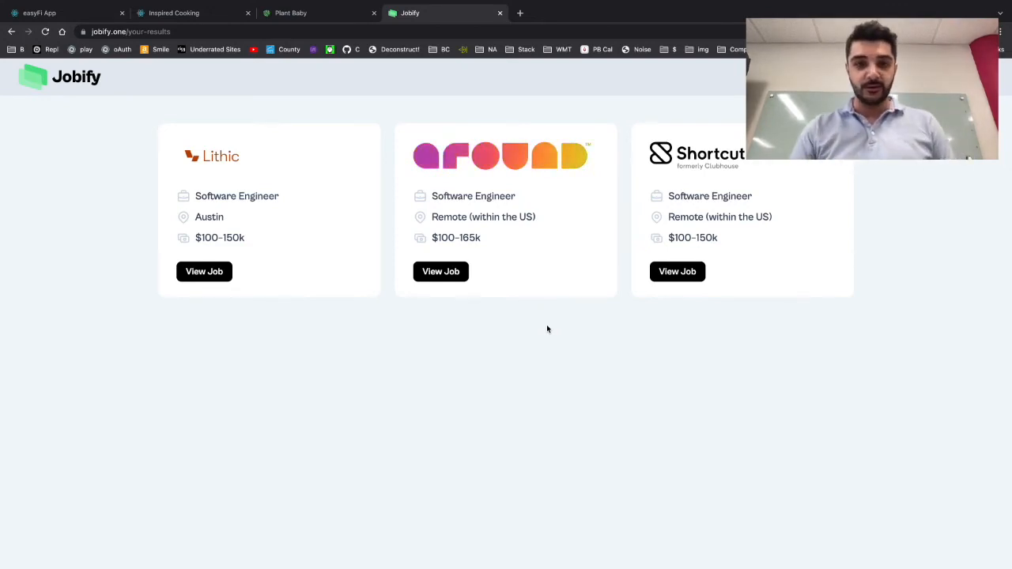
{"action": "mouse_move", "coordinate": [439, 272]}
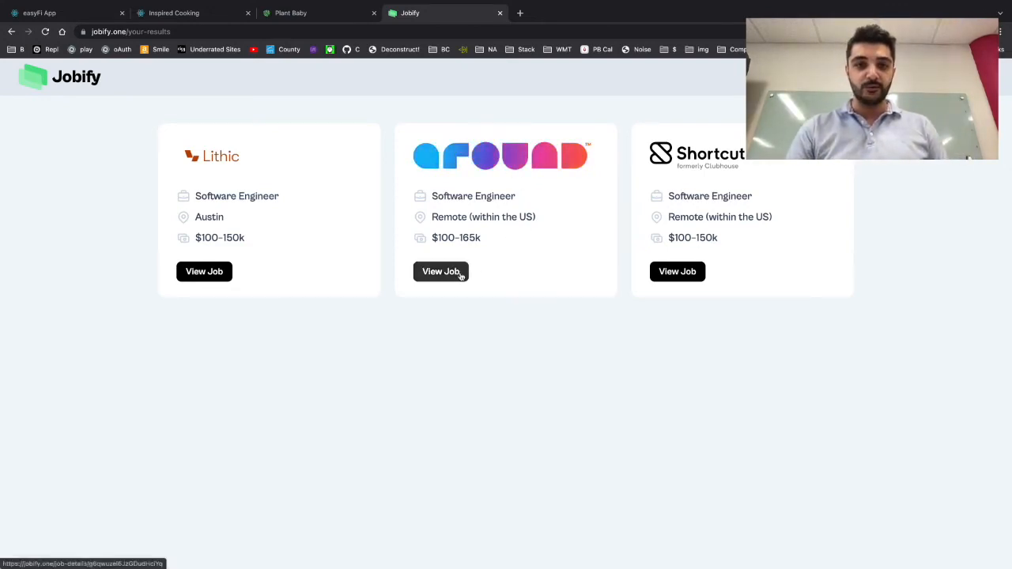
View the Around Software Engineer job from the results cards
{"action": "left_click", "coordinate": [441, 272]}
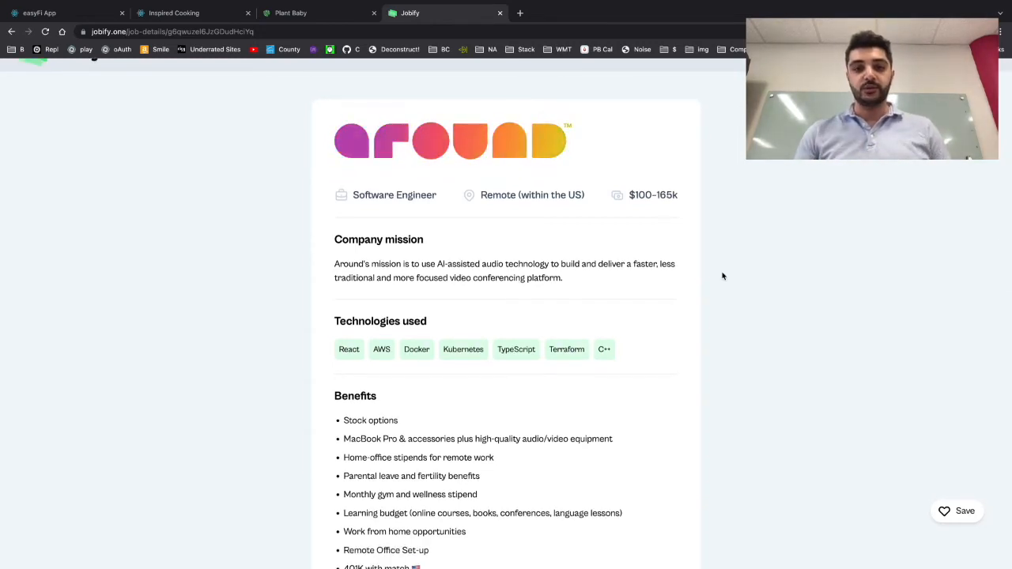
Read through the Around job details and save it with the heart button
{"action": "scroll", "scroll_direction": "up", "scroll_amount": 3}
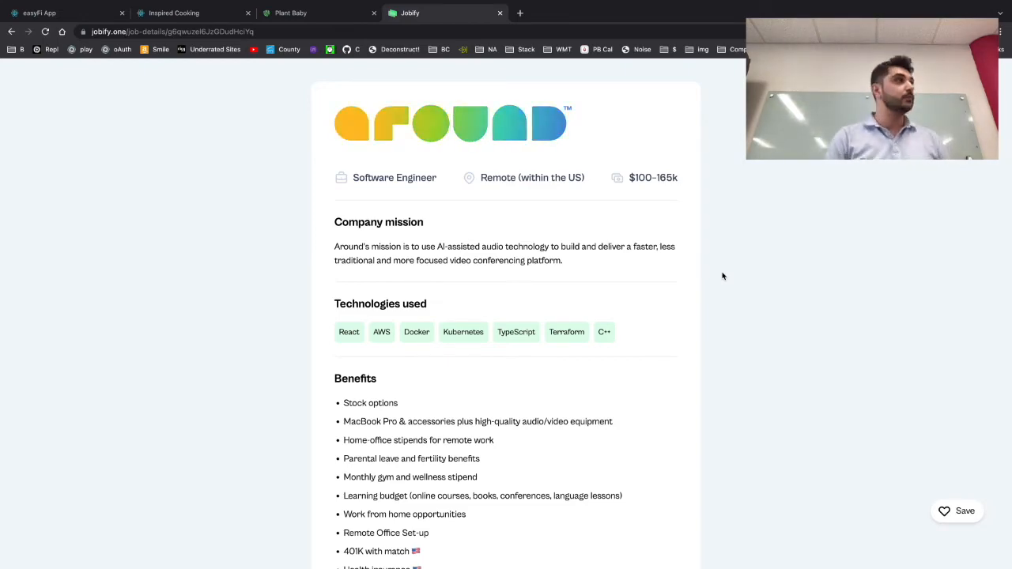
{"action": "scroll", "scroll_direction": "down", "scroll_amount": 3}
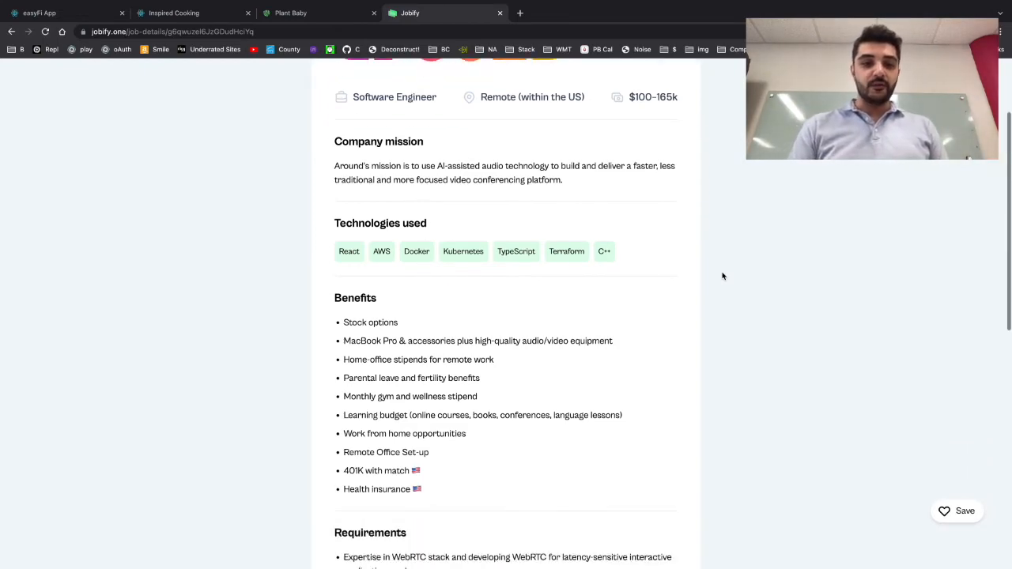
{"action": "scroll", "scroll_direction": "down", "scroll_amount": 3}
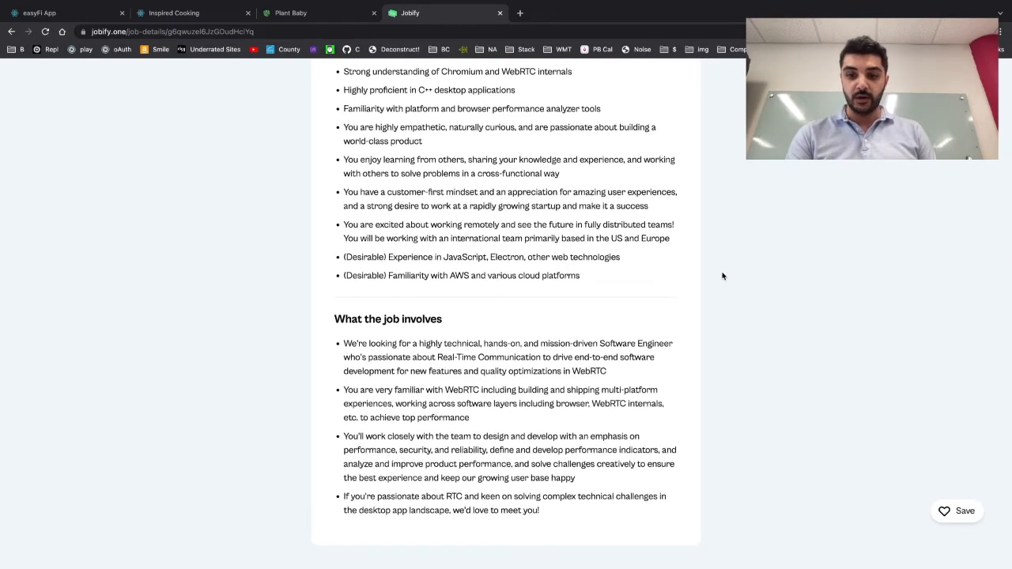
{"action": "scroll", "scroll_direction": "down", "scroll_amount": 3}
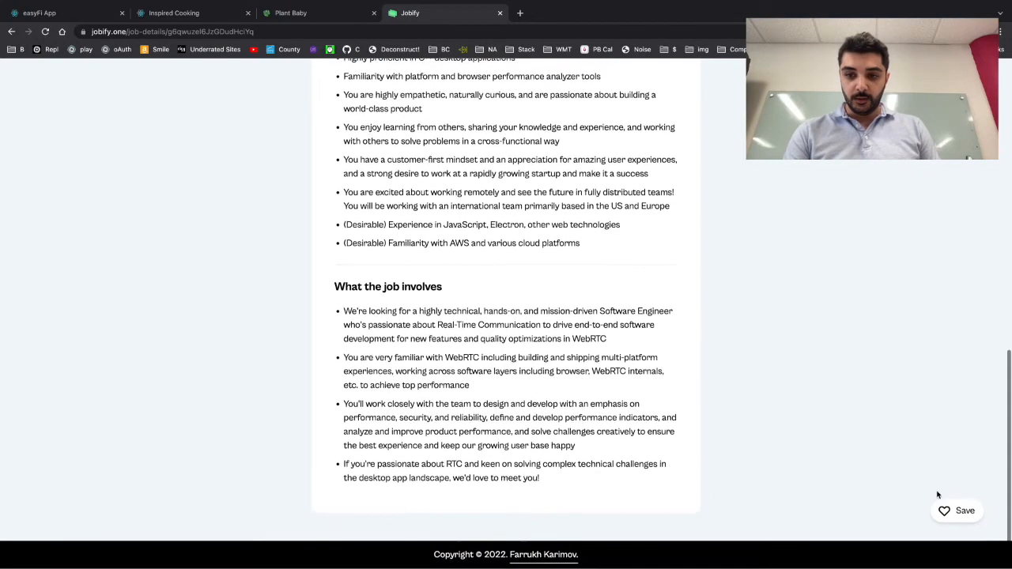
{"action": "mouse_move", "coordinate": [902, 516]}
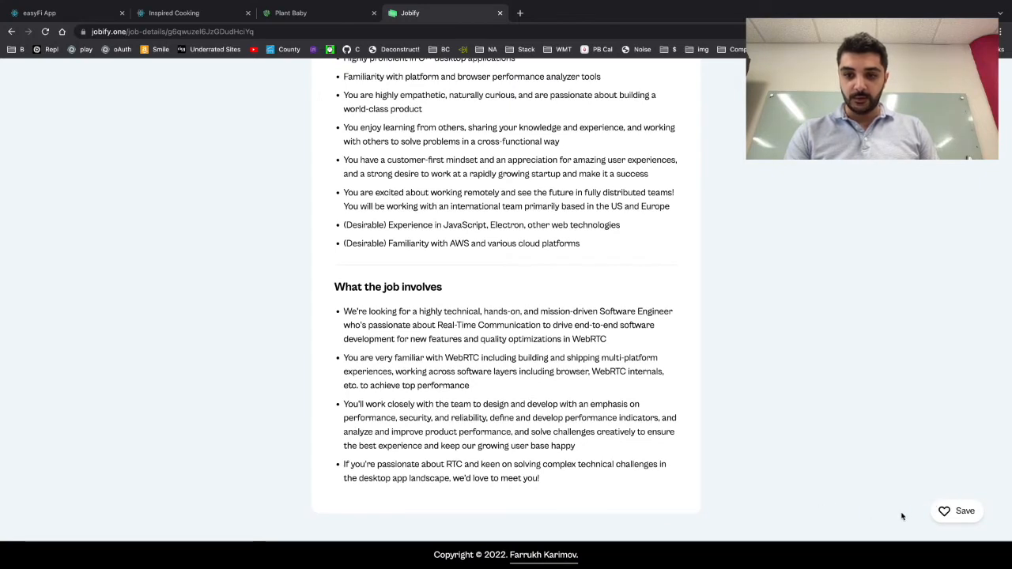
{"action": "left_click", "coordinate": [957, 511]}
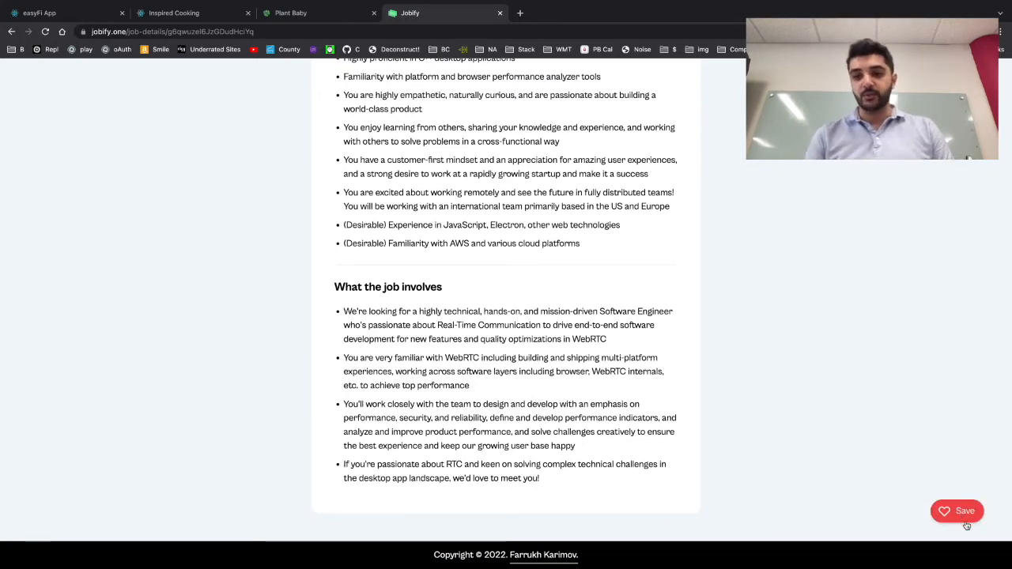
{"action": "left_click", "coordinate": [956, 511]}
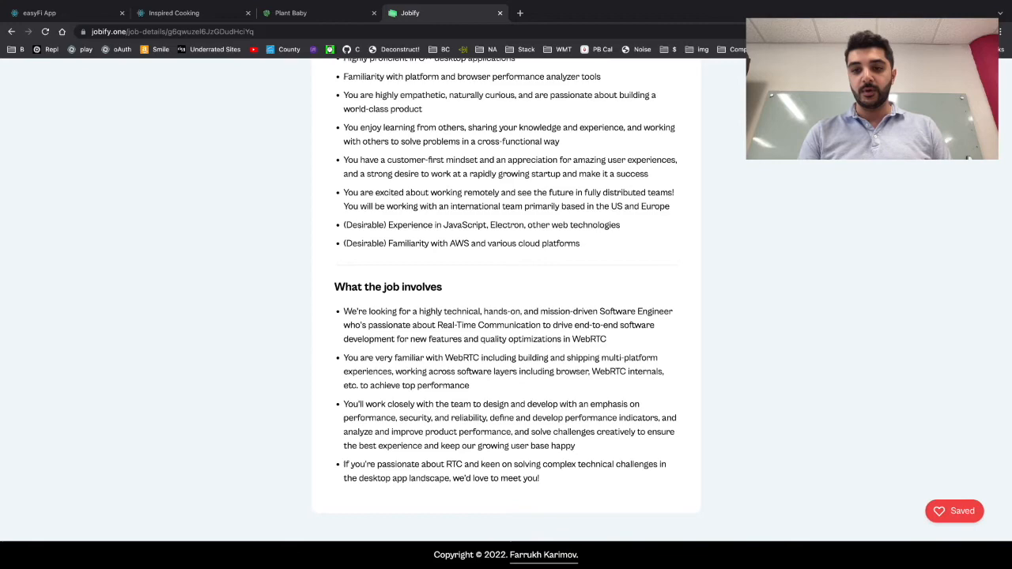
{"action": "scroll", "scroll_direction": "up", "scroll_amount": 3}
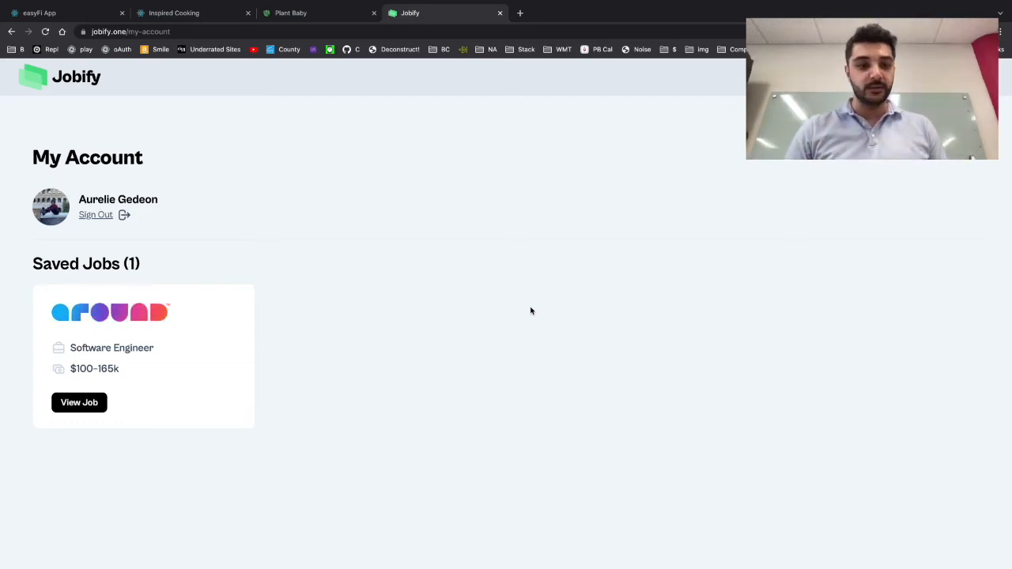
Go home via the Jobify logo and scroll to the Recent Jobs grid
{"action": "left_click", "coordinate": [60, 76]}
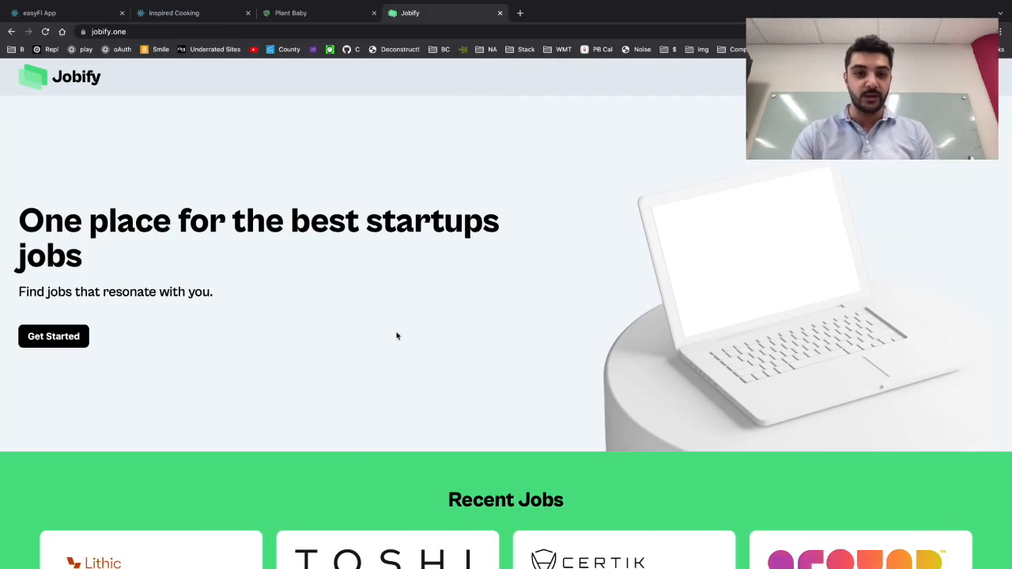
{"action": "scroll", "scroll_direction": "down", "scroll_amount": 3}
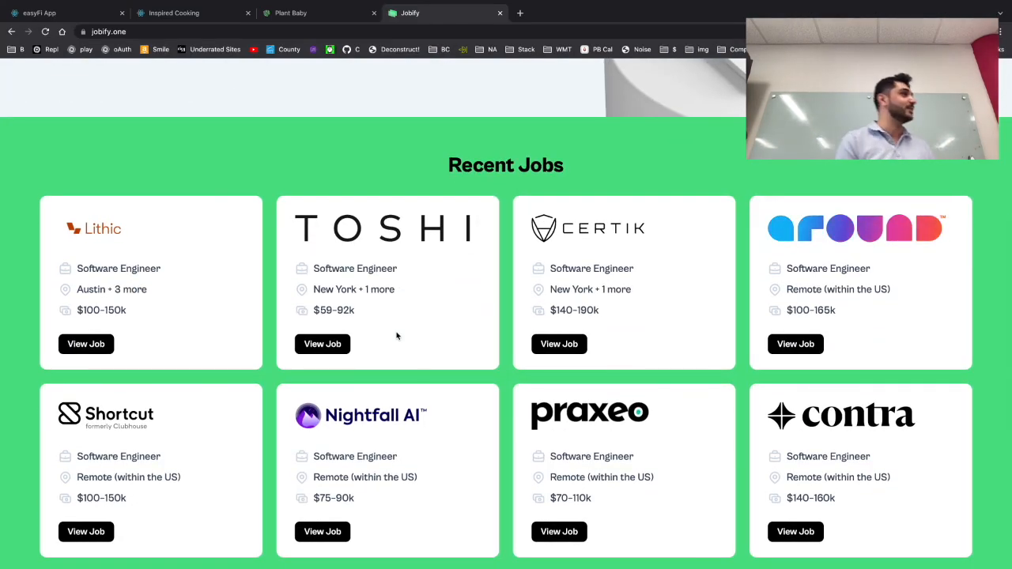